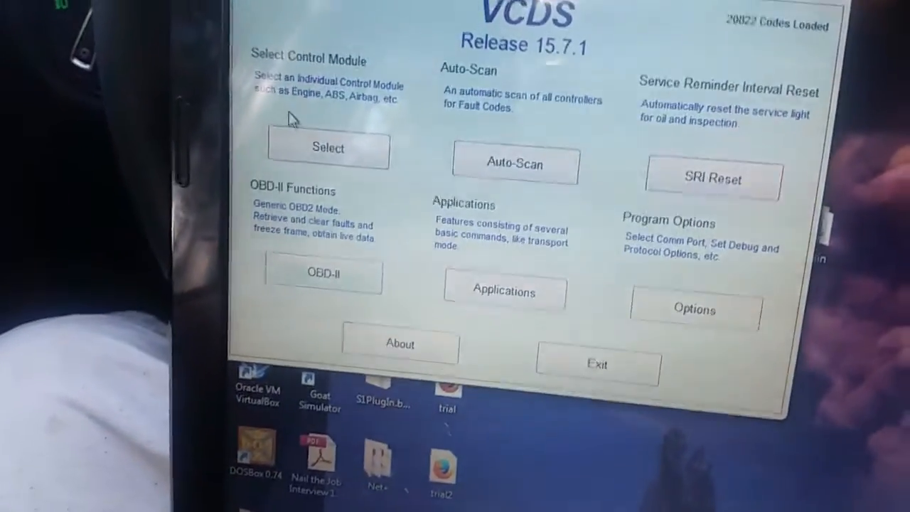
Open Select Control Module, load the Installed tab, and pick the structure-borne sound module.
left_click(328, 148)
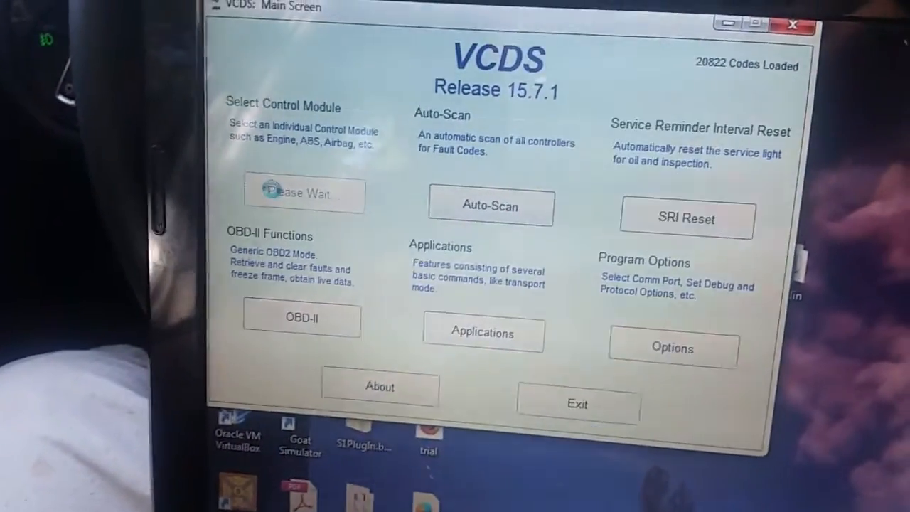
left_click(304, 194)
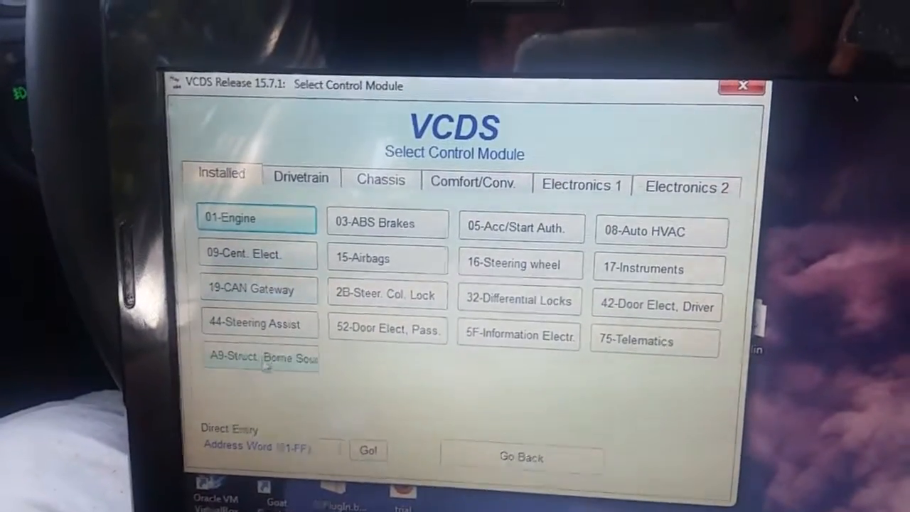
left_click(261, 357)
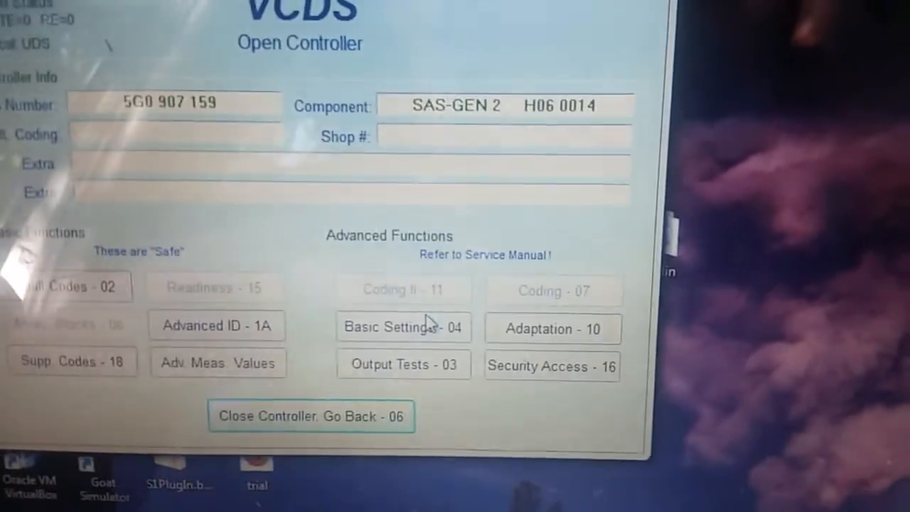
Open Adaptation and choose the 'Volume of structure-borne noise actuator' channel.
left_click(553, 329)
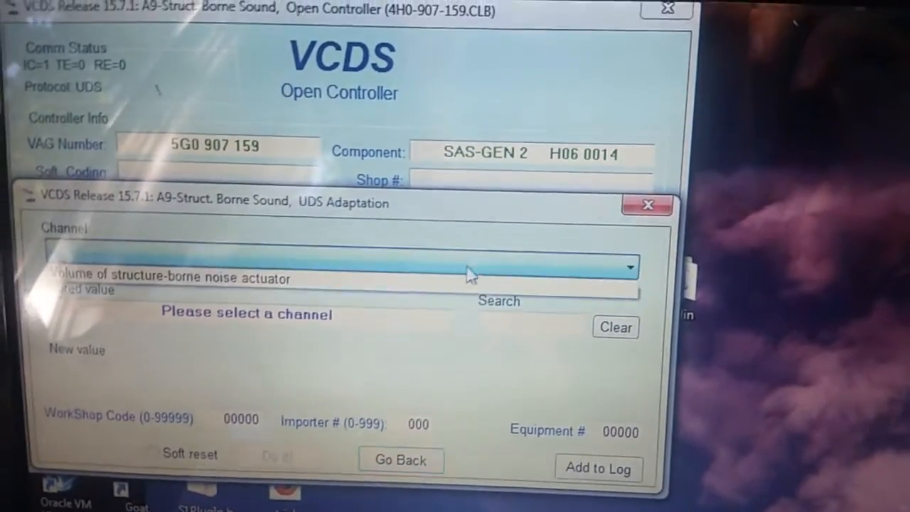
left_click(334, 274)
type("0")
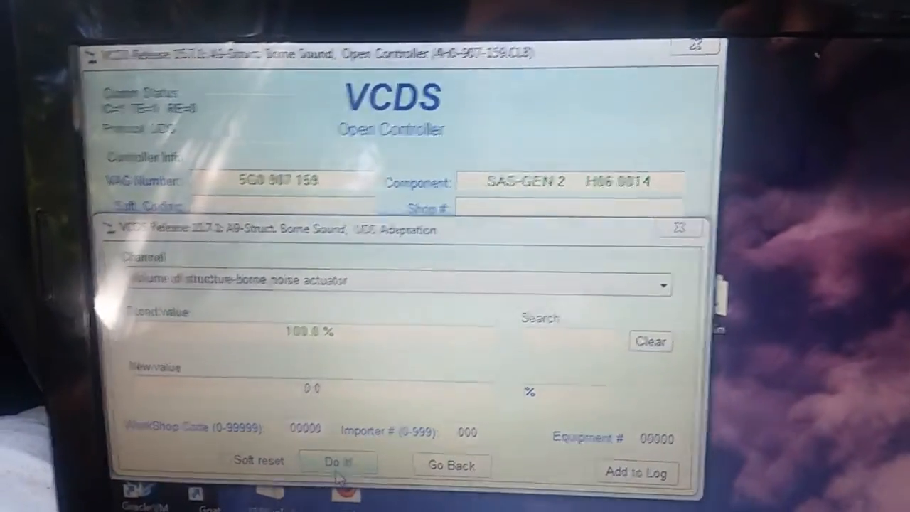
Write 0.0% over 100.0% with default workshop codes and acknowledge the accepted message.
left_click(339, 462)
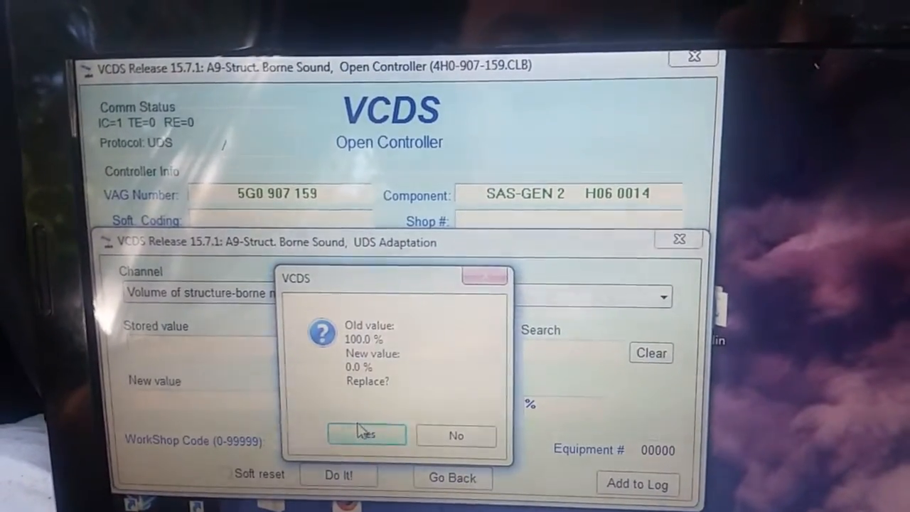
left_click(366, 435)
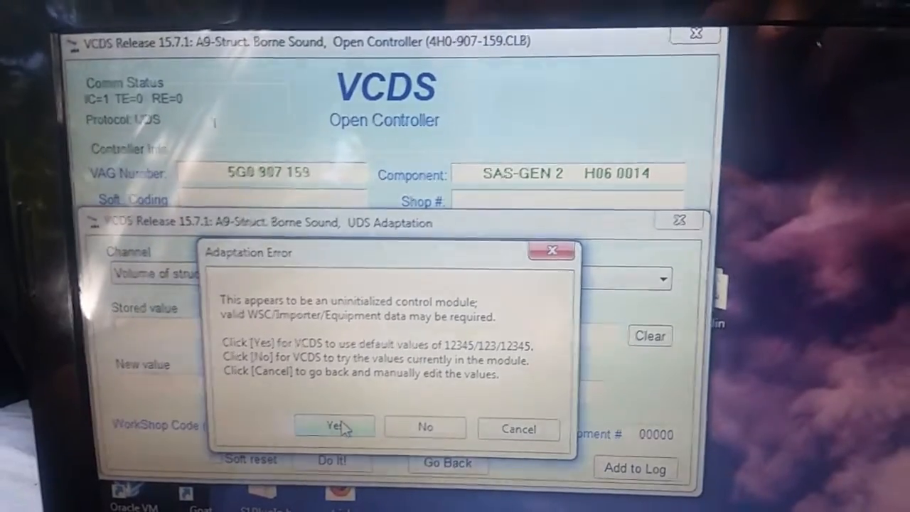
left_click(334, 426)
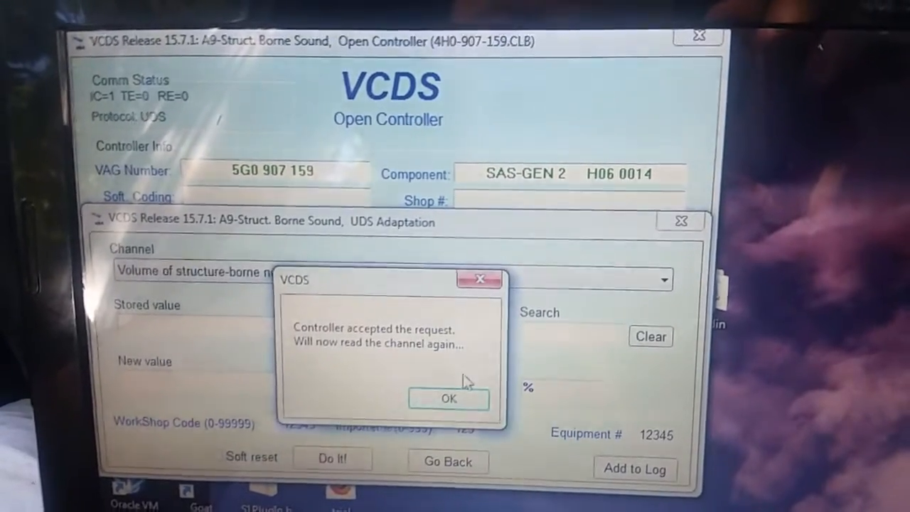
left_click(448, 398)
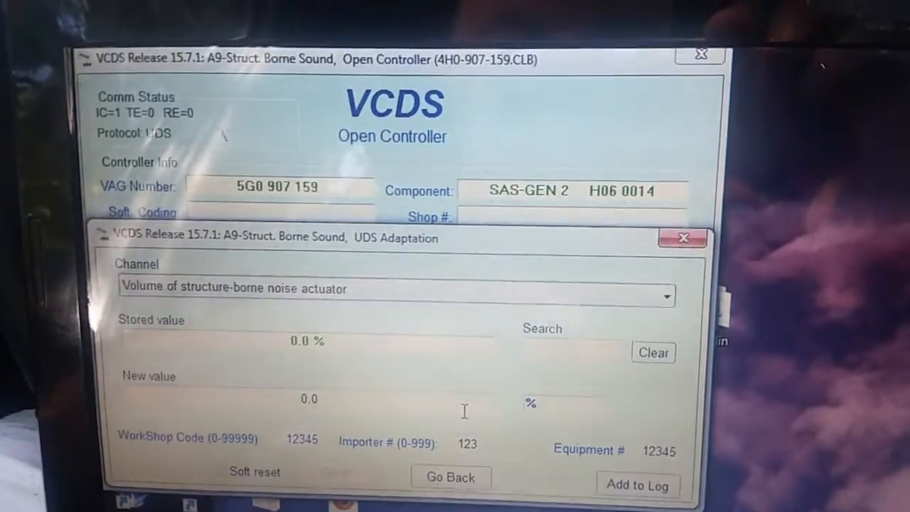